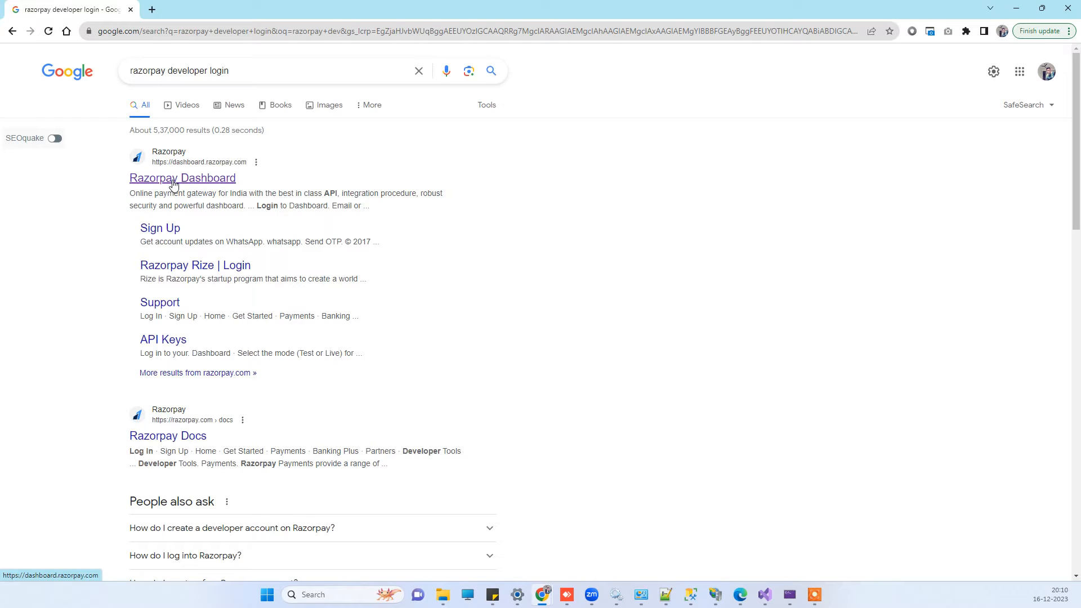
Open the Razorpay Dashboard search result to load the dashboard.razorpay.com login page
{"action": "left_click", "coordinate": [181, 178]}
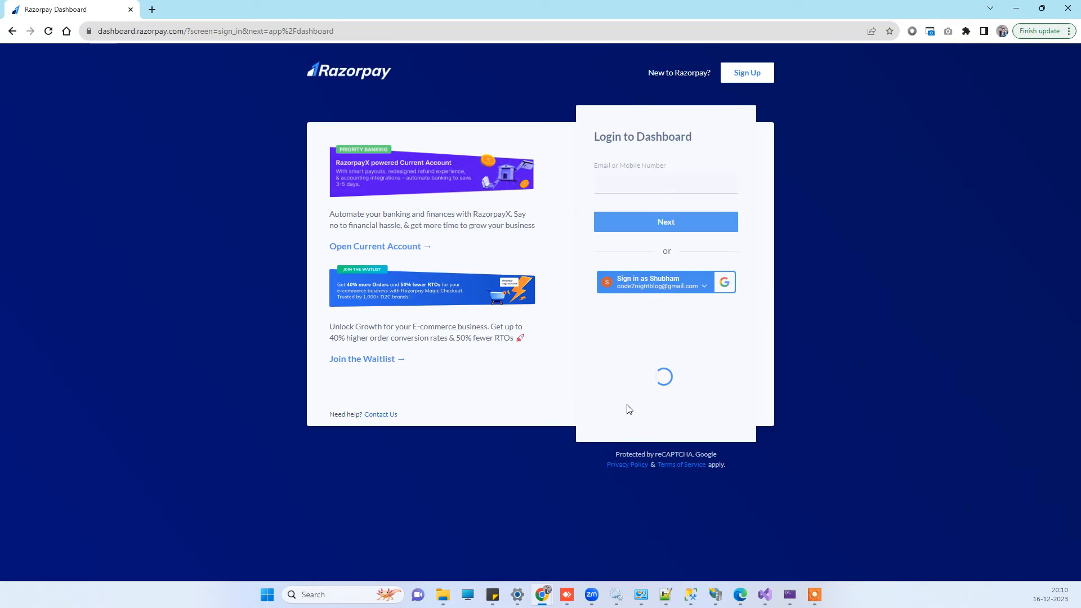